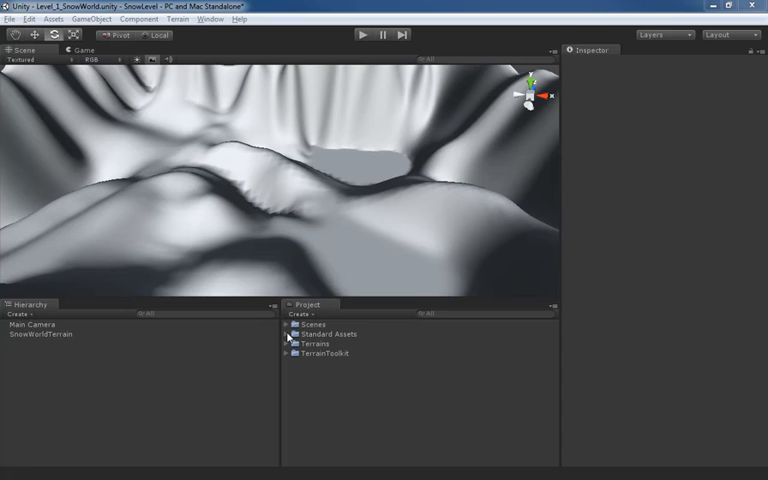
Expand Standard Assets and its Character Controllers folder to reveal the First Person Controller prefab.
{"action": "left_click", "coordinate": [286, 334]}
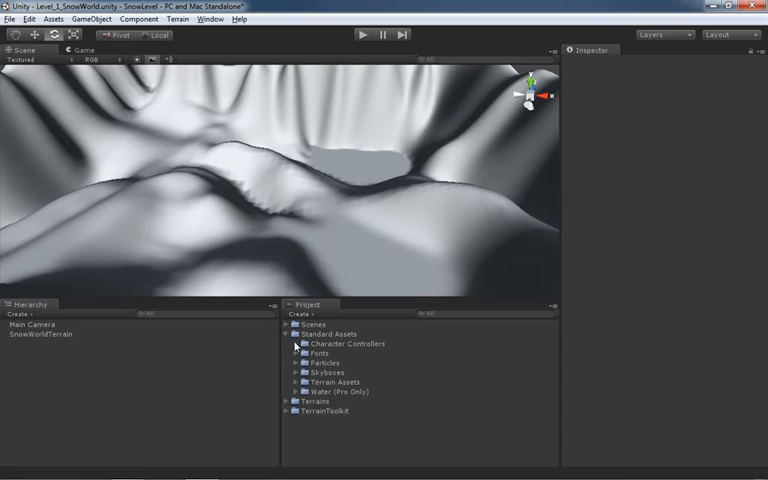
{"action": "left_click", "coordinate": [292, 344]}
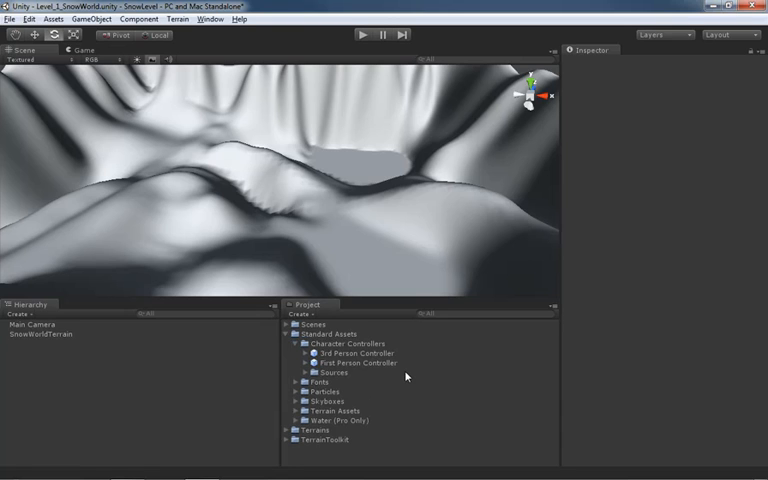
{"action": "mouse_move", "coordinate": [260, 208]}
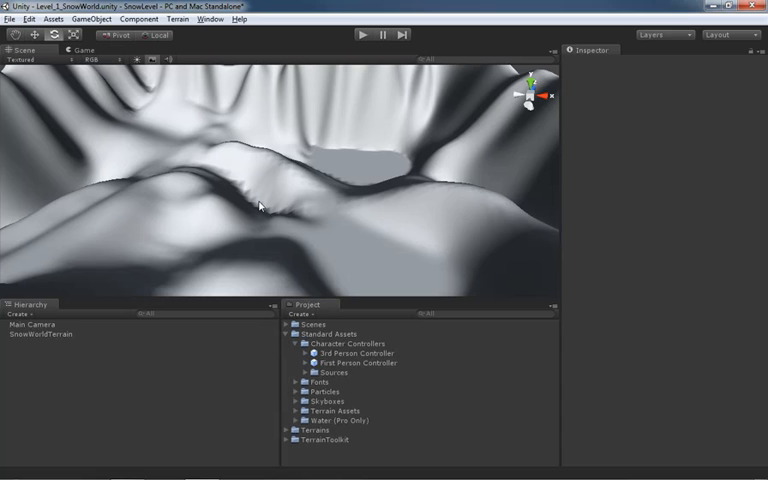
{"action": "mouse_move", "coordinate": [240, 180]}
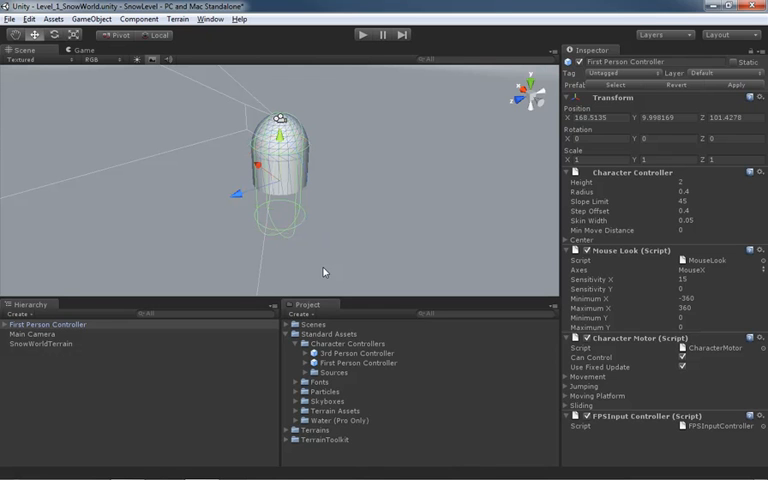
{"action": "mouse_move", "coordinate": [276, 140]}
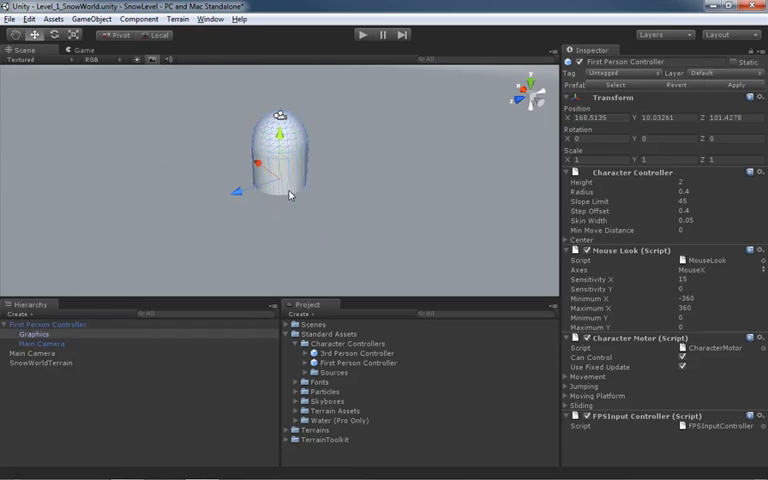
Inspect the controller's Graphics capsule child, then reselect the First Person Controller.
{"action": "left_click", "coordinate": [36, 332]}
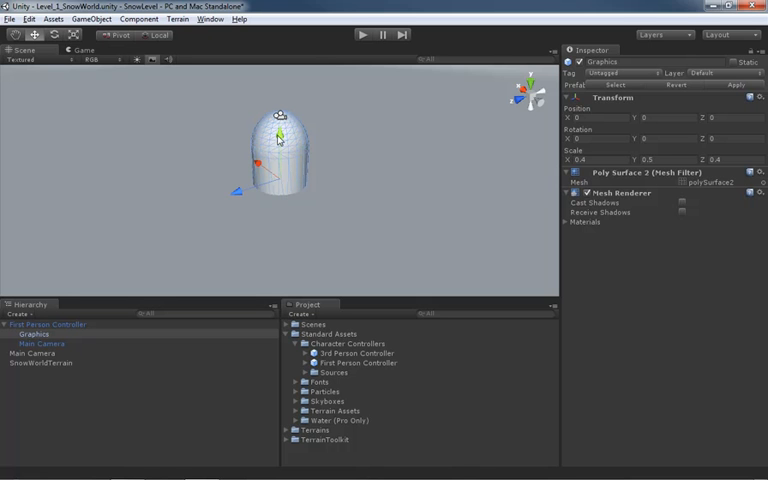
{"action": "mouse_move", "coordinate": [214, 294]}
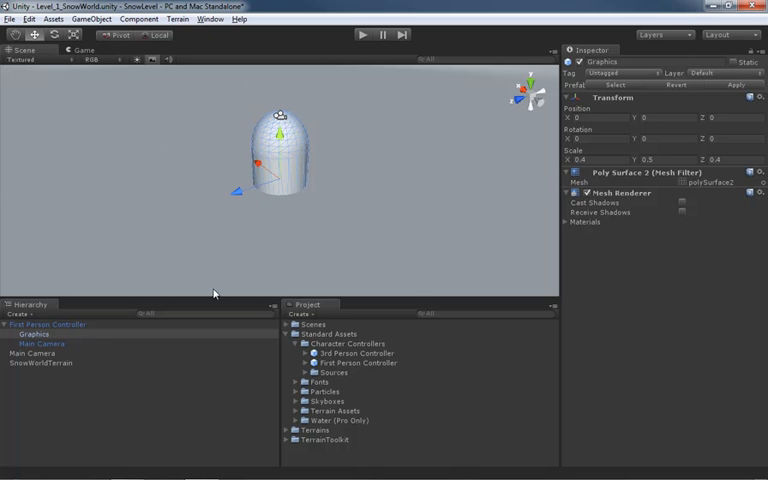
{"action": "left_click", "coordinate": [44, 324]}
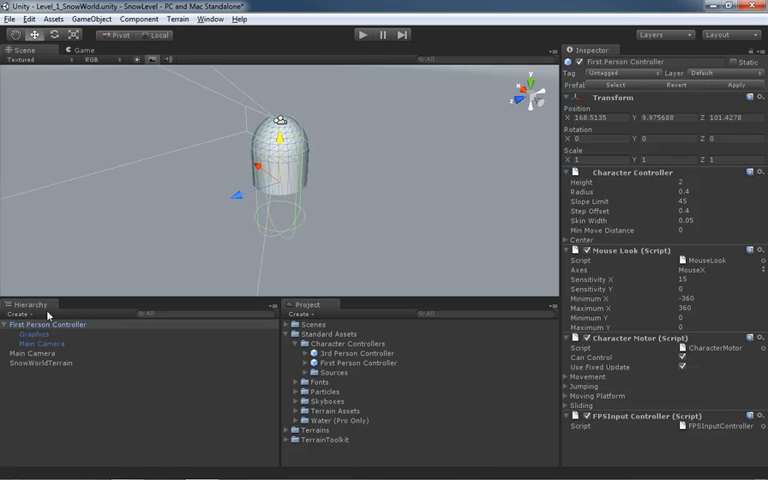
{"action": "left_click", "coordinate": [48, 324]}
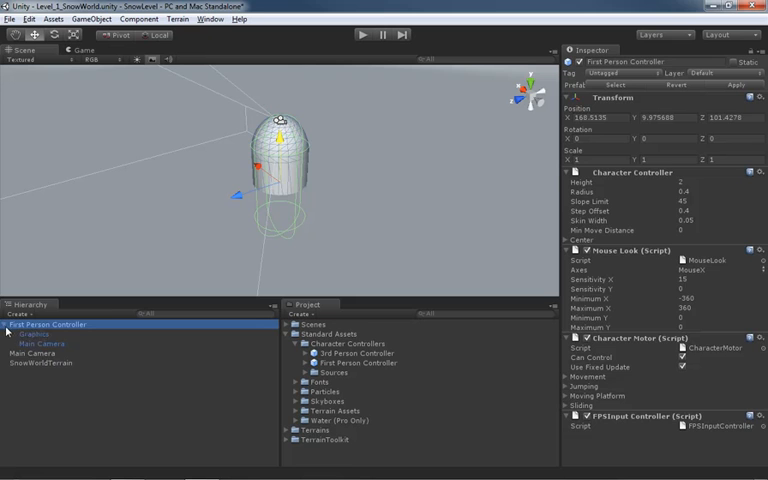
Examine the Graphics and Main Camera children, then reselect the First Person Controller to scale it taller.
{"action": "left_click", "coordinate": [36, 334]}
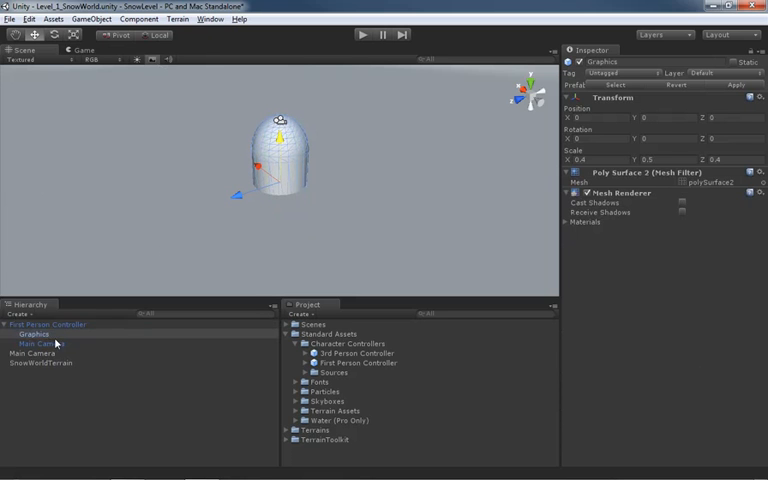
{"action": "left_click", "coordinate": [42, 344]}
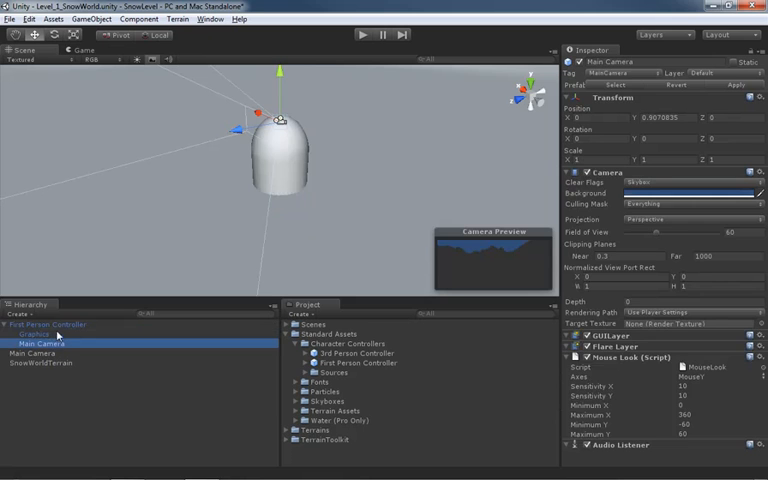
{"action": "left_click", "coordinate": [44, 324]}
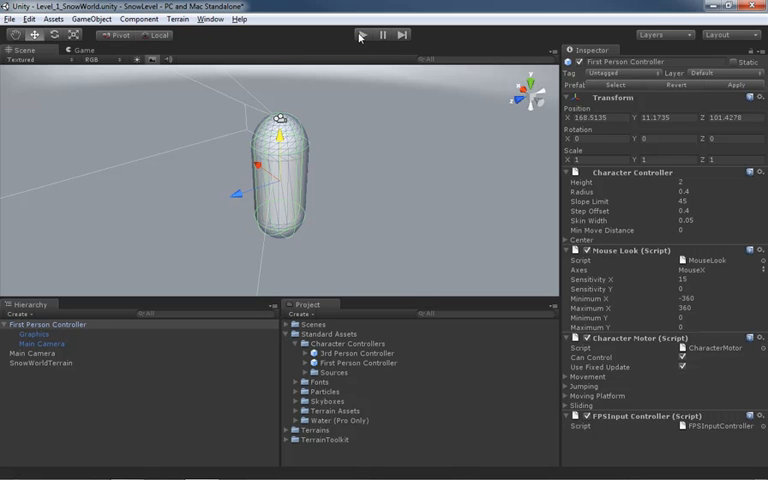
Run the scene, which warns about 2 audio listeners in the scene.
{"action": "left_click", "coordinate": [364, 36]}
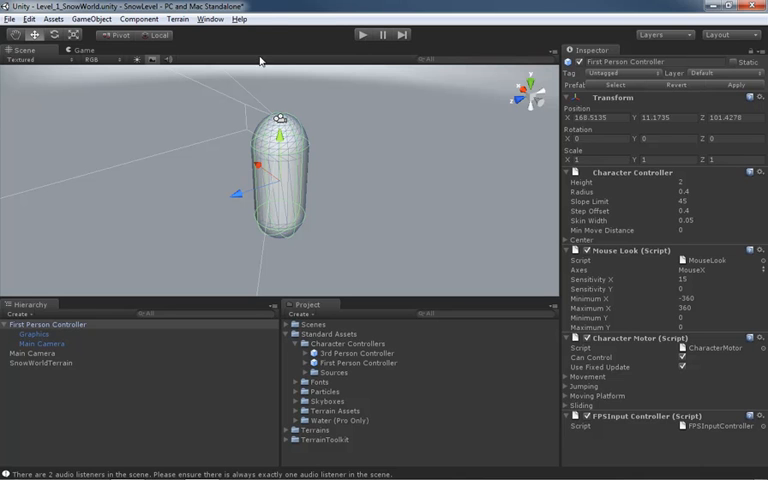
{"action": "mouse_move", "coordinate": [234, 292]}
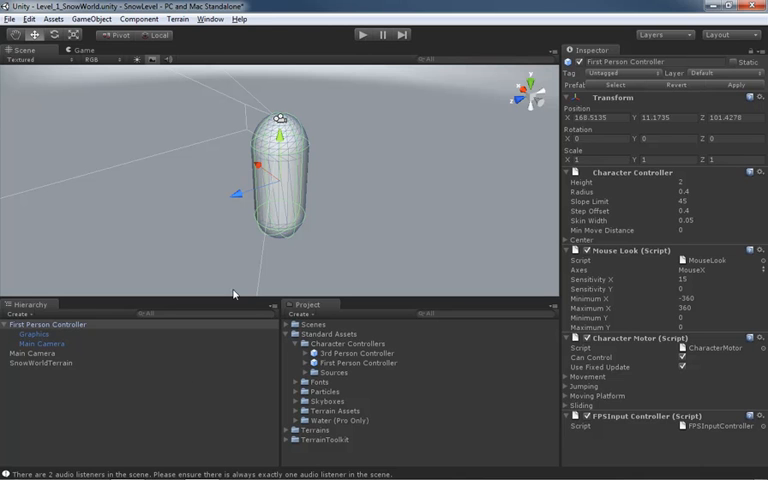
{"action": "mouse_move", "coordinate": [108, 410]}
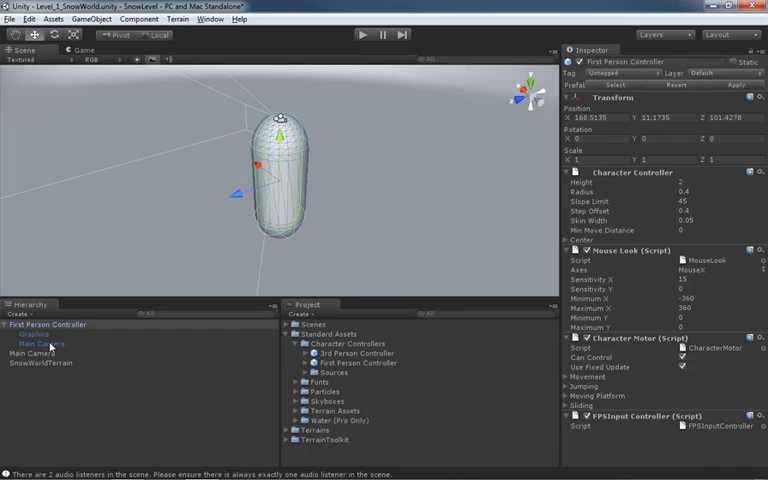
{"action": "left_click", "coordinate": [40, 344]}
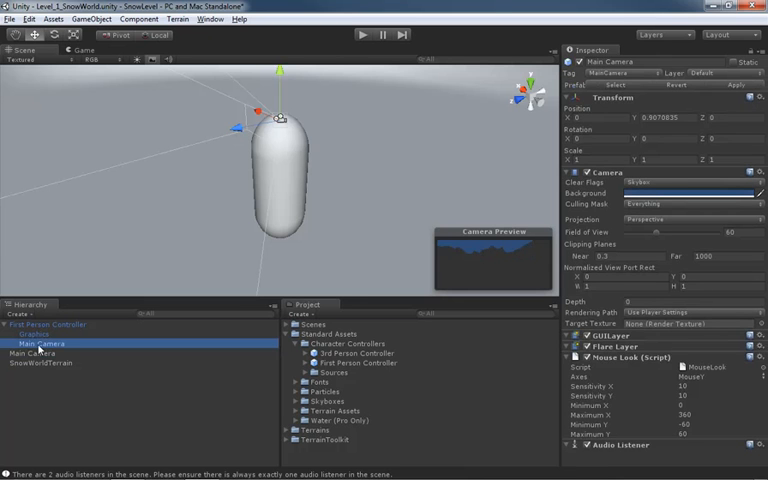
{"action": "left_click", "coordinate": [40, 344]}
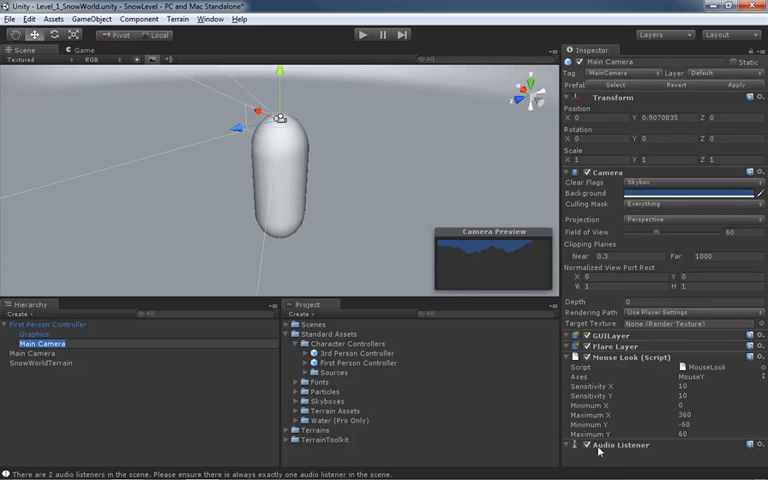
{"action": "mouse_move", "coordinate": [642, 450]}
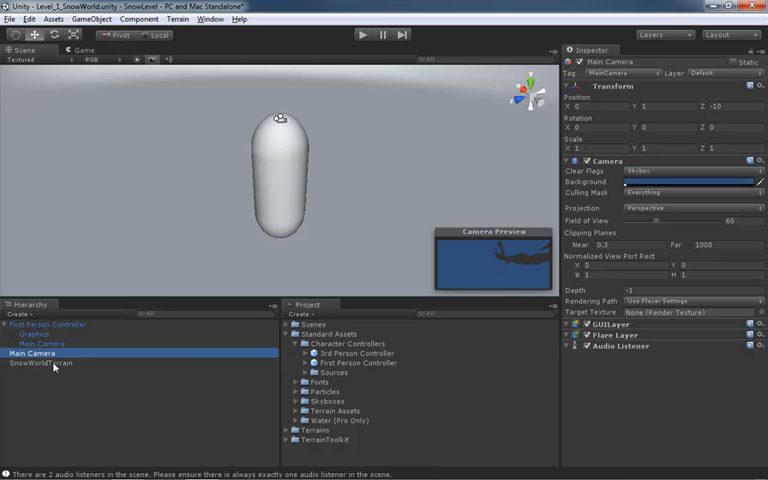
{"action": "left_click", "coordinate": [36, 364]}
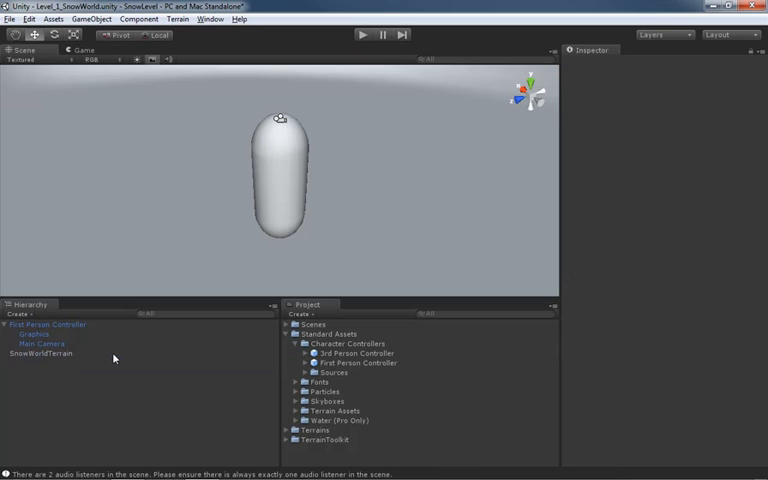
{"action": "mouse_move", "coordinate": [266, 166]}
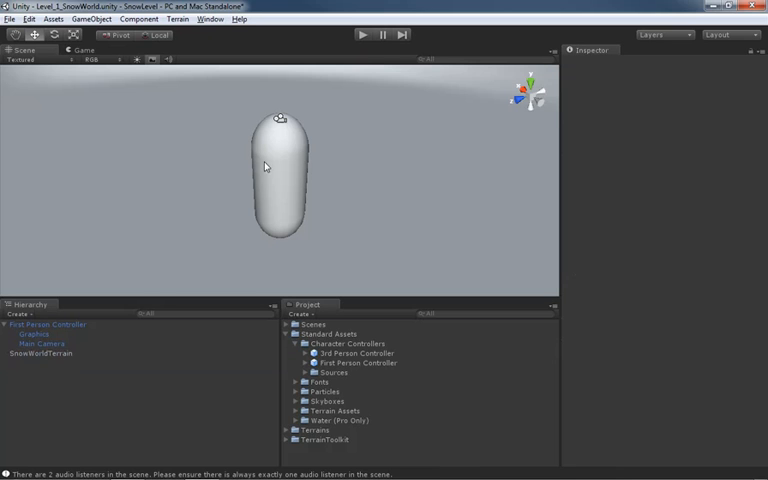
{"action": "mouse_move", "coordinate": [44, 472]}
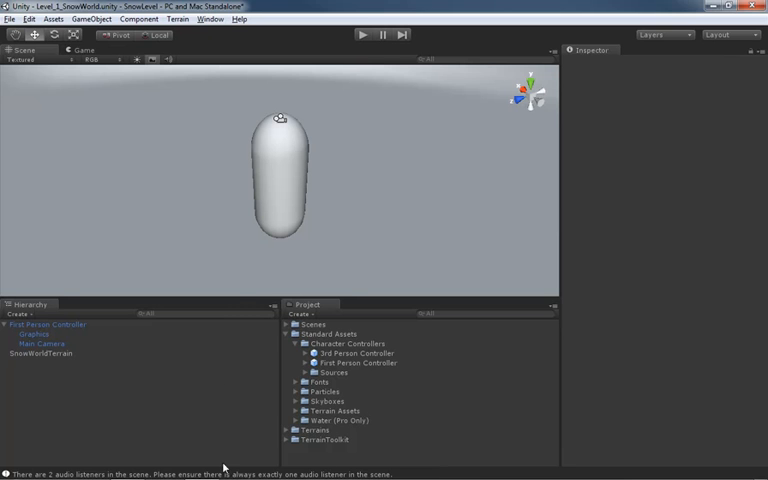
{"action": "mouse_move", "coordinate": [166, 88]}
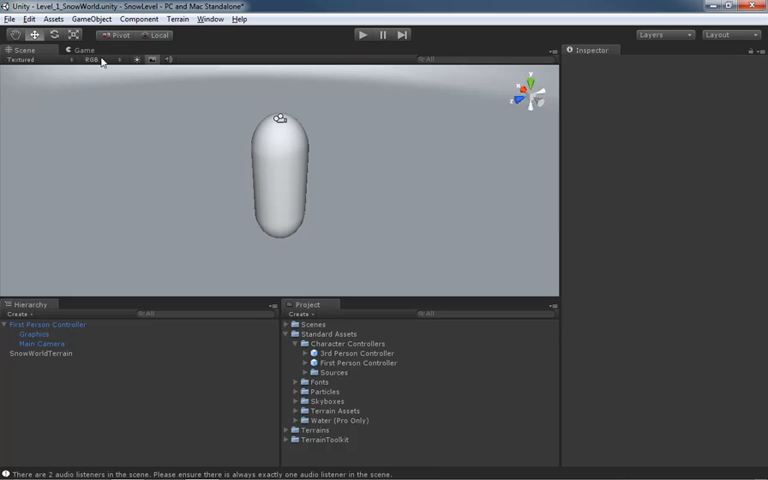
Add a Directional Light via GameObject > Create Other.
{"action": "left_click", "coordinate": [92, 18]}
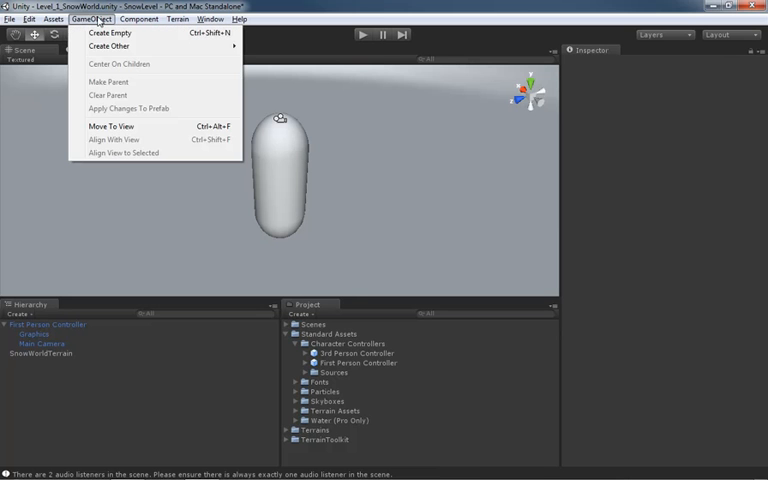
{"action": "left_click", "coordinate": [108, 46]}
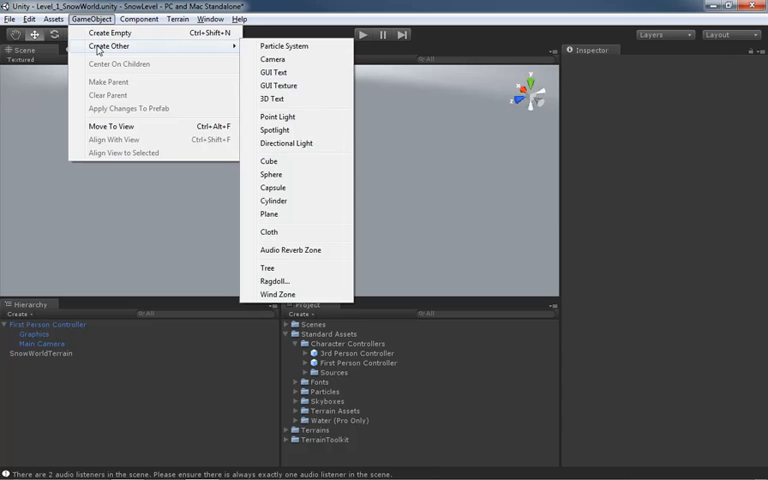
{"action": "mouse_move", "coordinate": [296, 144]}
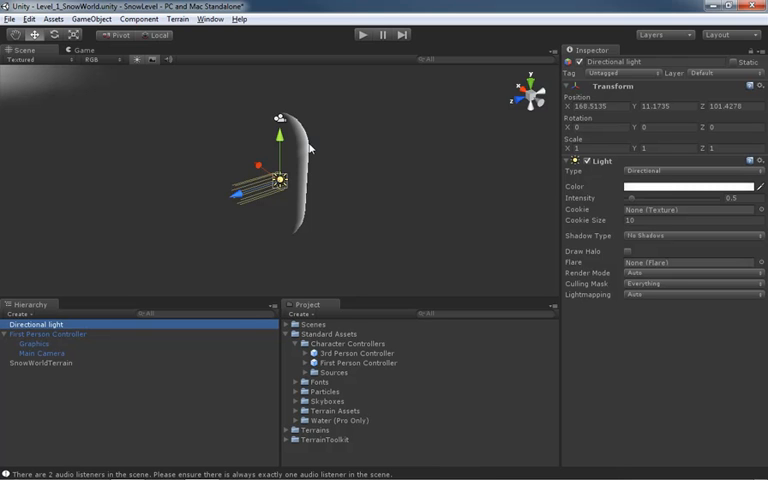
{"action": "mouse_move", "coordinate": [366, 160]}
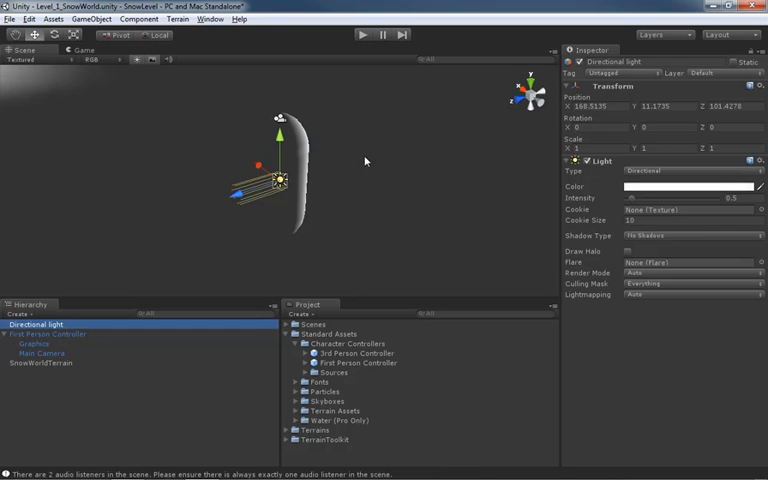
{"action": "mouse_move", "coordinate": [256, 188]}
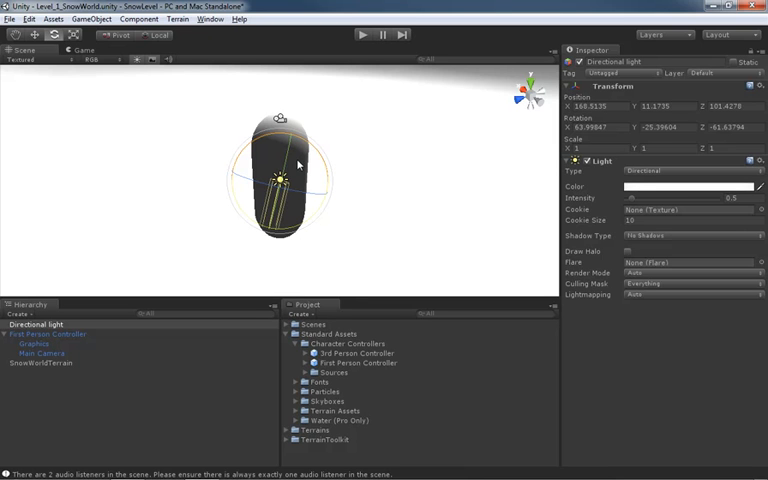
{"action": "mouse_move", "coordinate": [238, 152]}
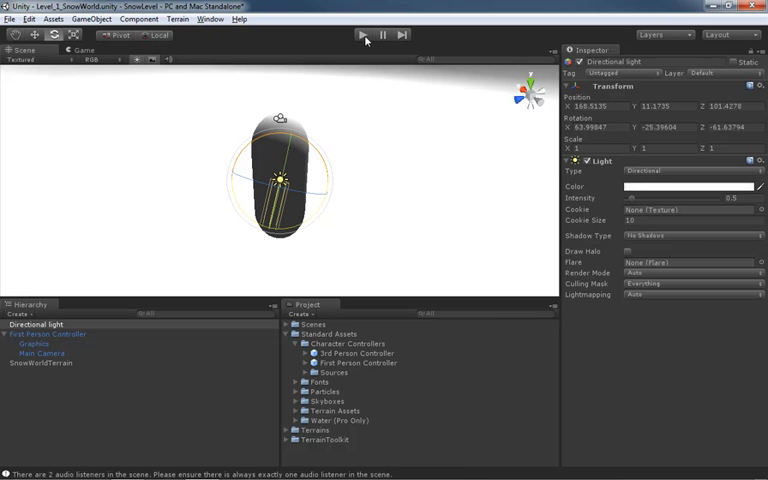
Enter Play mode to view the snowy terrain through the controller's camera.
{"action": "left_click", "coordinate": [360, 34]}
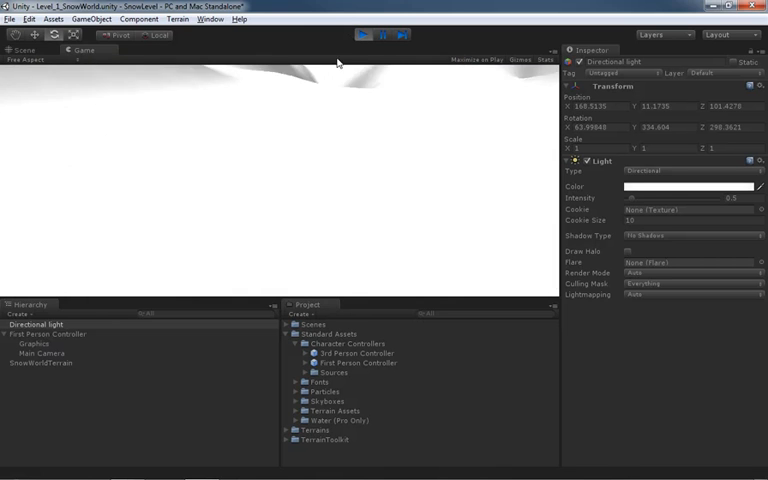
{"action": "left_click", "coordinate": [368, 34]}
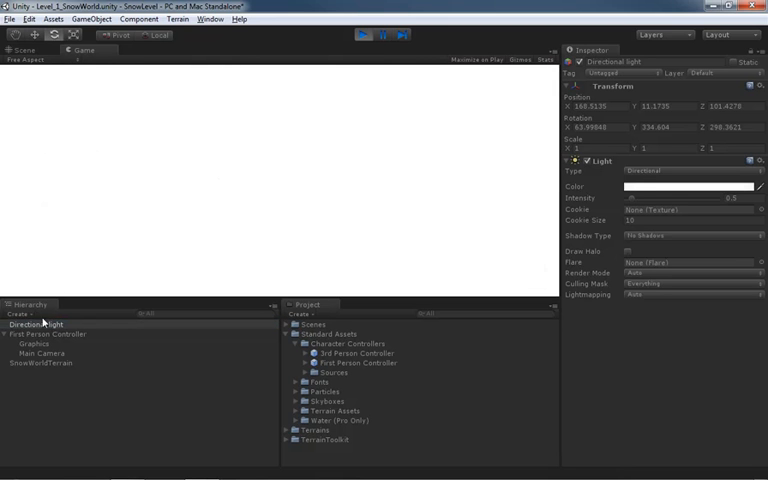
Select the Directional light and lower its intensity to about 0.24 while playing.
{"action": "left_click", "coordinate": [40, 324]}
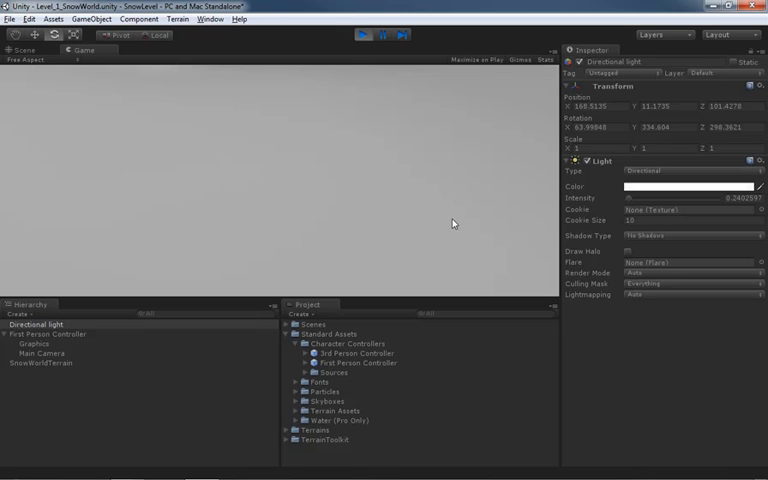
{"action": "mouse_move", "coordinate": [296, 182]}
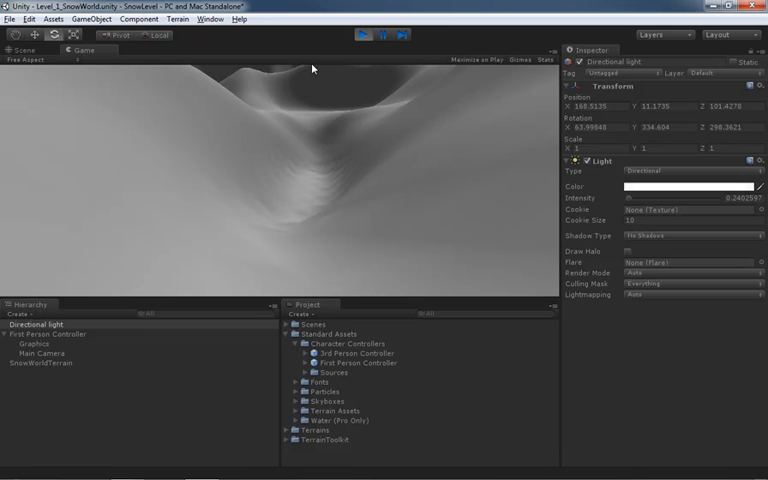
Stop Play mode and return to editing the scene with the First Person Controller.
{"action": "left_click", "coordinate": [368, 36]}
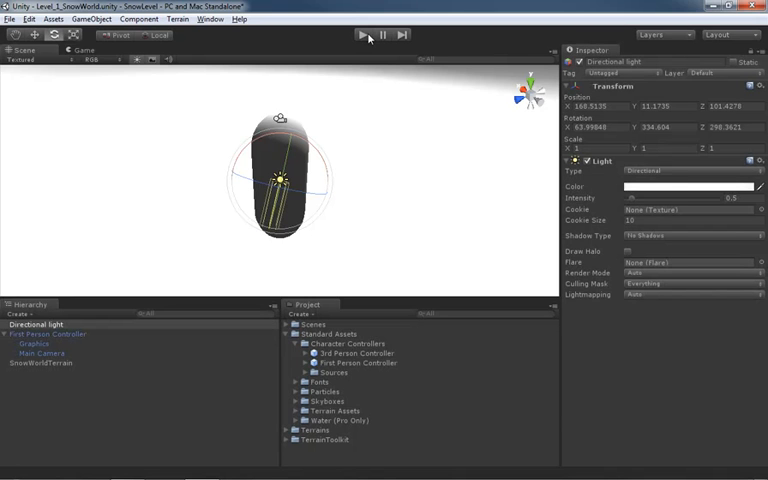
{"action": "mouse_move", "coordinate": [588, 176]}
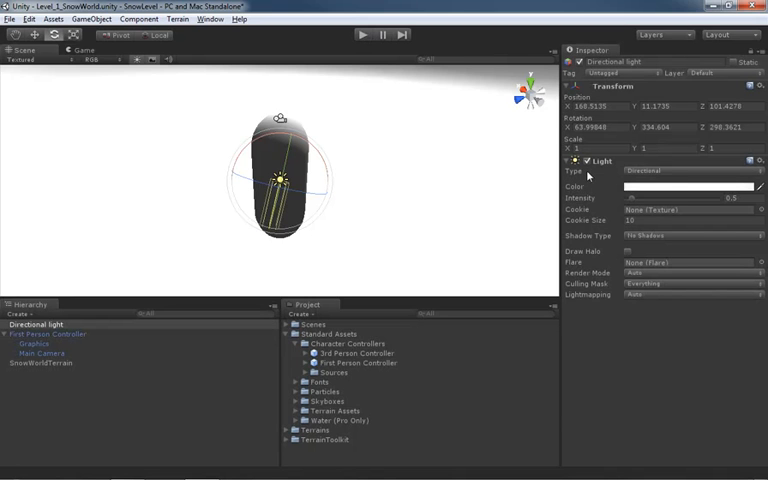